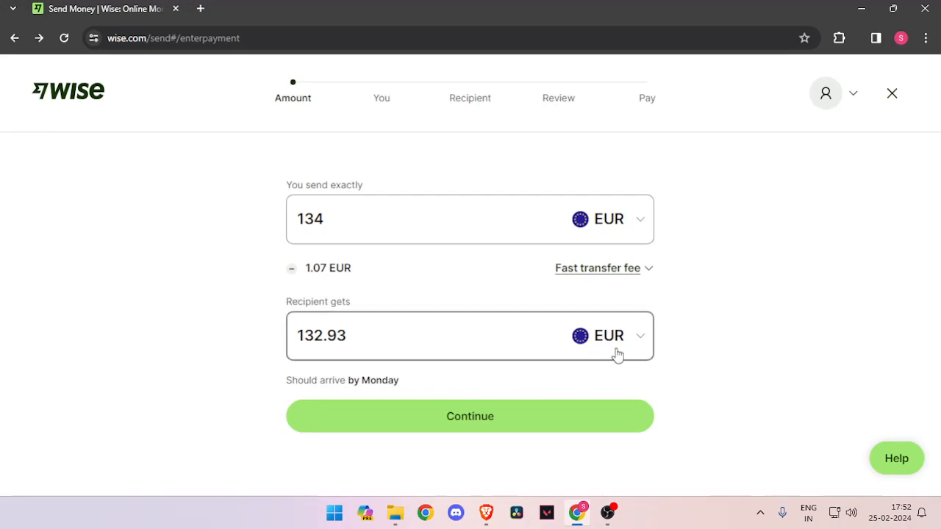
{"action": "mouse_move", "coordinate": [266, 157]}
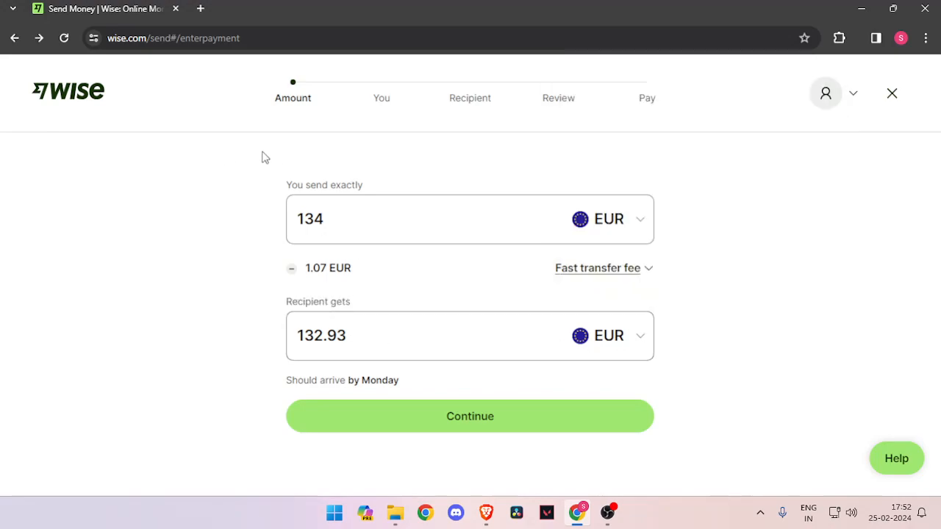
Step: Submit the 134 EUR transfer amount, with the recipient getting 132.93 EUR
{"action": "left_click", "coordinate": [469, 416]}
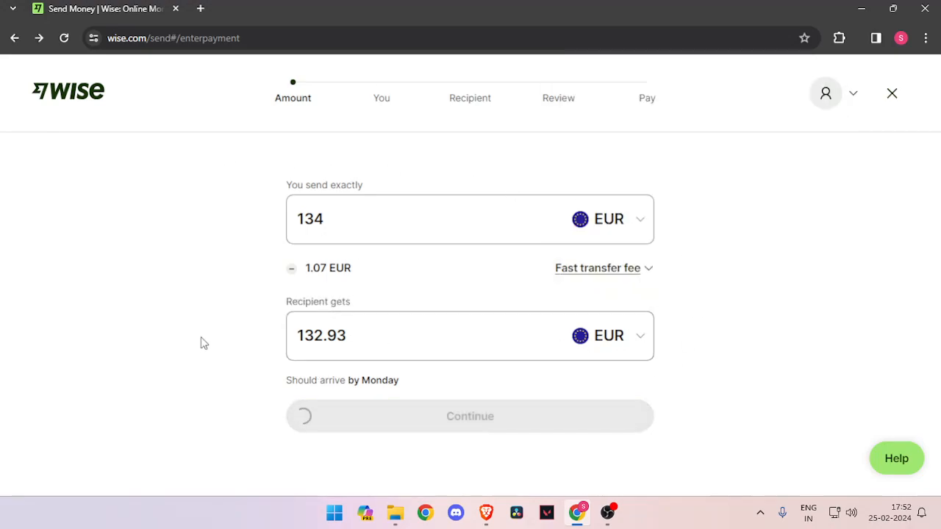
Step: Scroll the unfilled 'Tell us about yourself' form, attempt Continue, and return to the top
{"action": "left_click", "coordinate": [470, 416]}
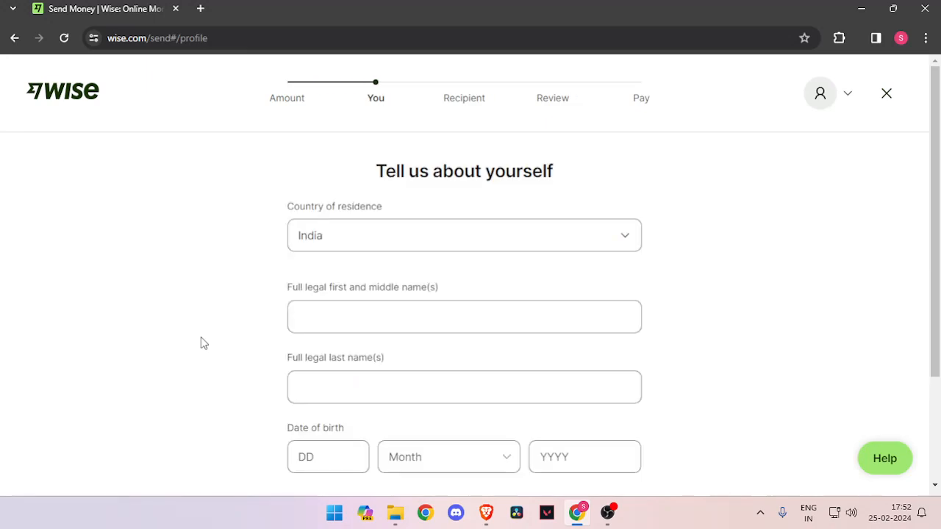
{"action": "scroll", "scroll_direction": "down", "scroll_amount": 3}
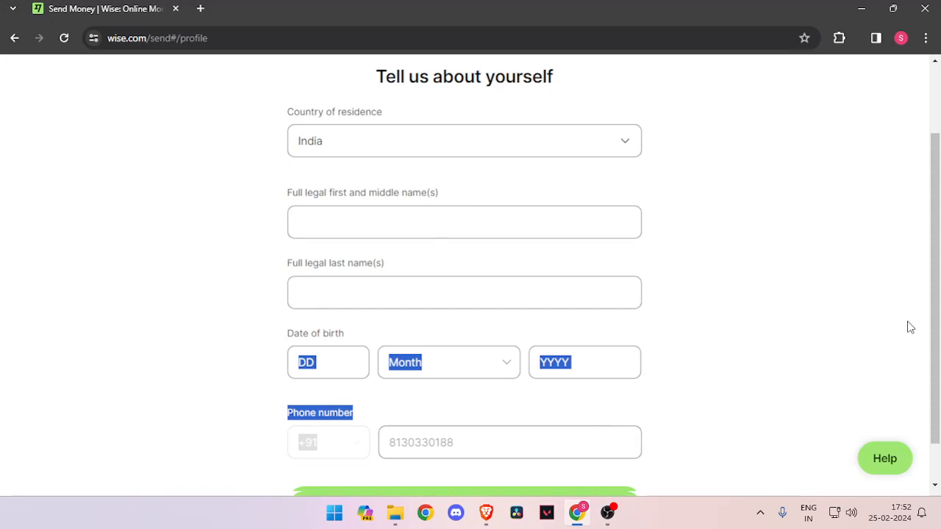
{"action": "scroll", "scroll_direction": "down", "scroll_amount": 3}
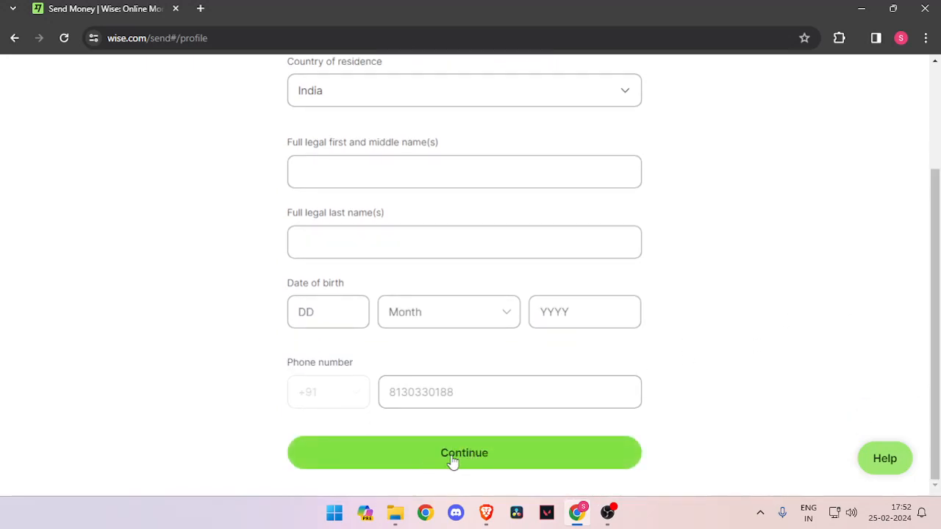
{"action": "left_click", "coordinate": [463, 452]}
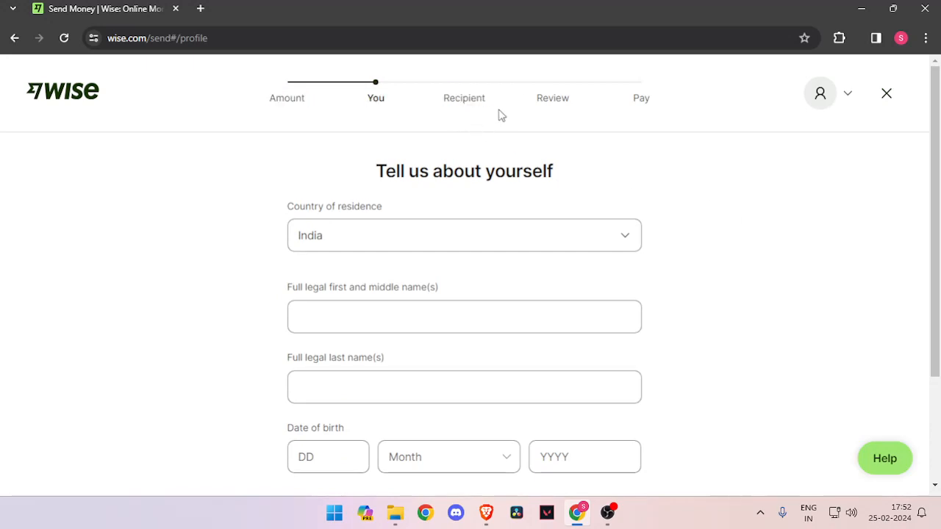
{"action": "double_click", "coordinate": [552, 98]}
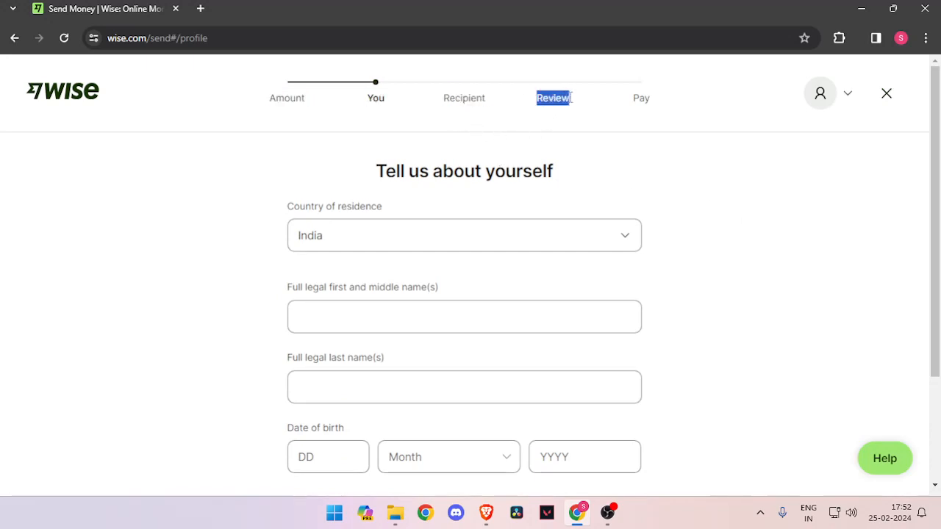